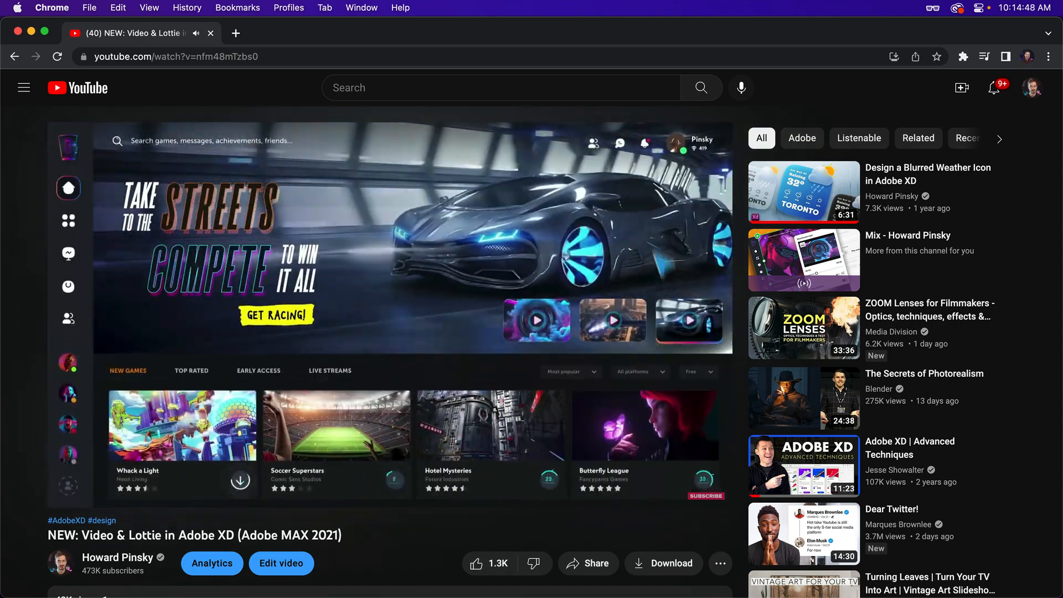
# Step: Switch from the YouTube tutorial in Chrome to the videoPlayer document in Adobe XD
pyautogui.press('cmd+tab')
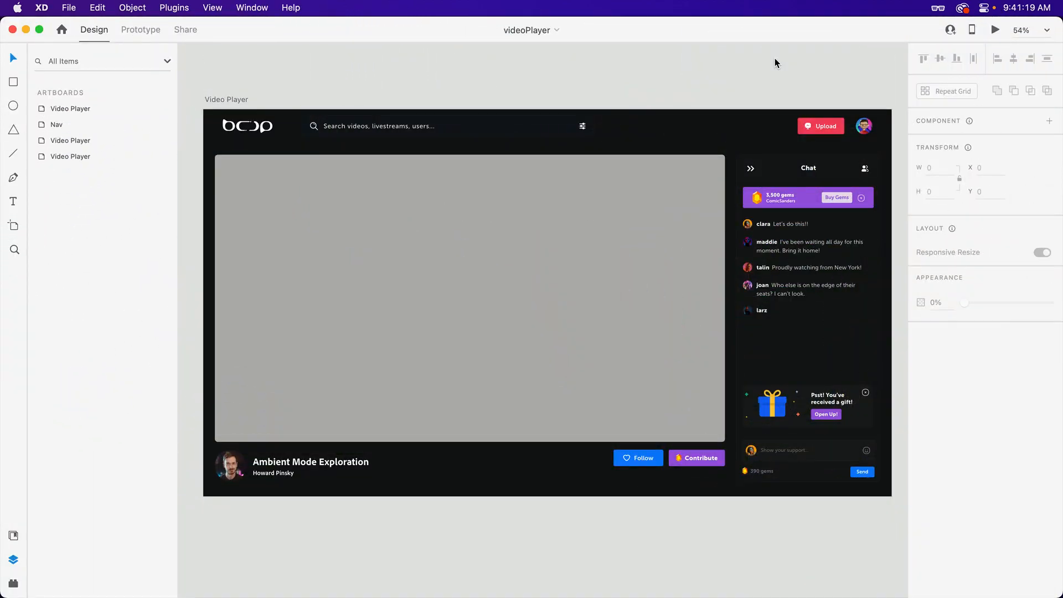
# Step: Duplicate the grey Video placeholder rectangle from its layer's context menu
pyautogui.click(470, 298)
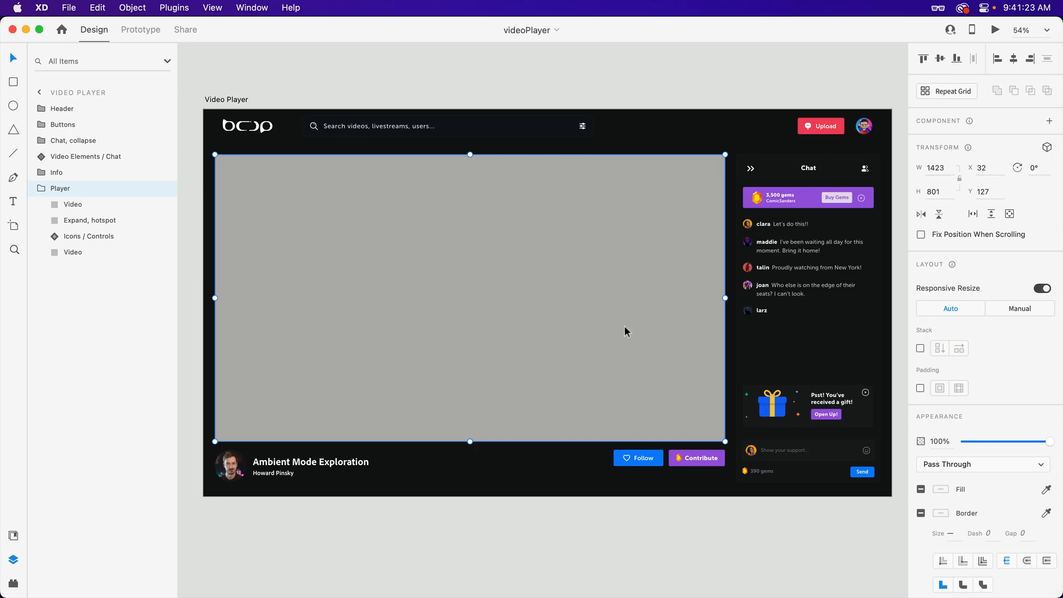
pyautogui.moveTo(601, 247)
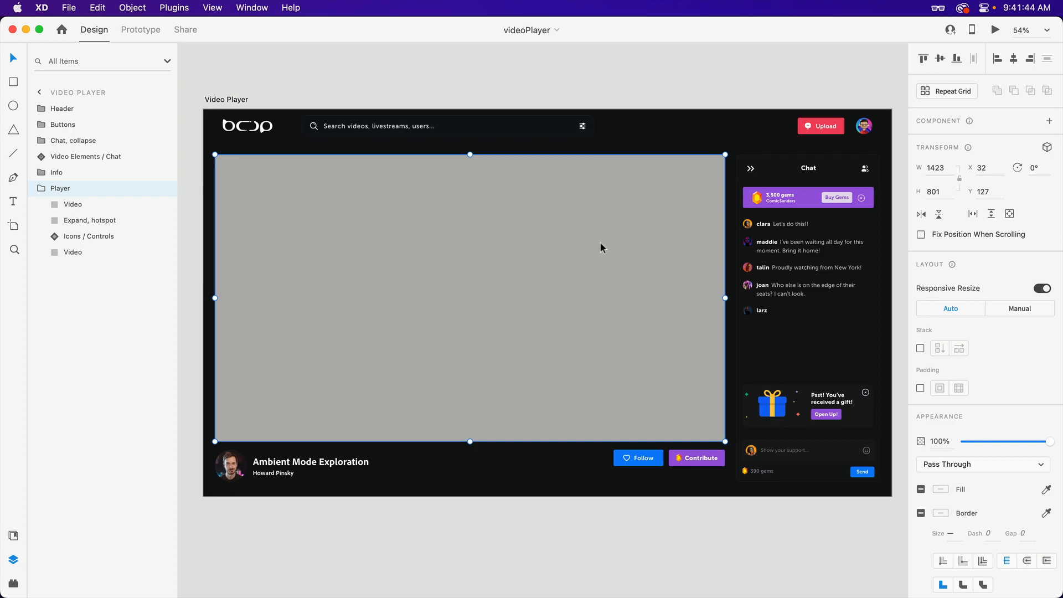
pyautogui.rightClick(72, 251)
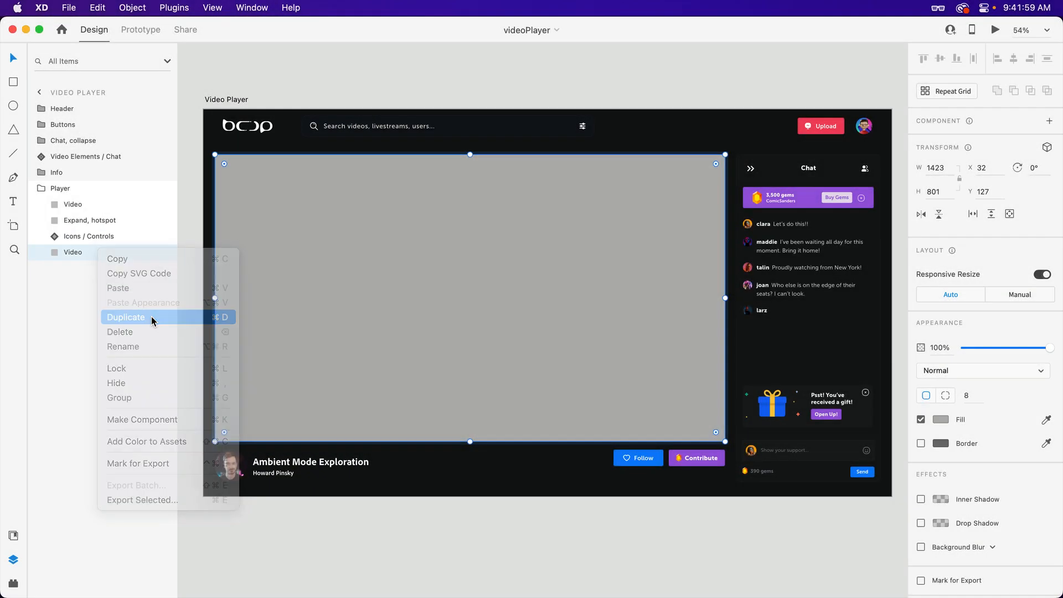
pyautogui.click(126, 316)
pyautogui.write('Blur')
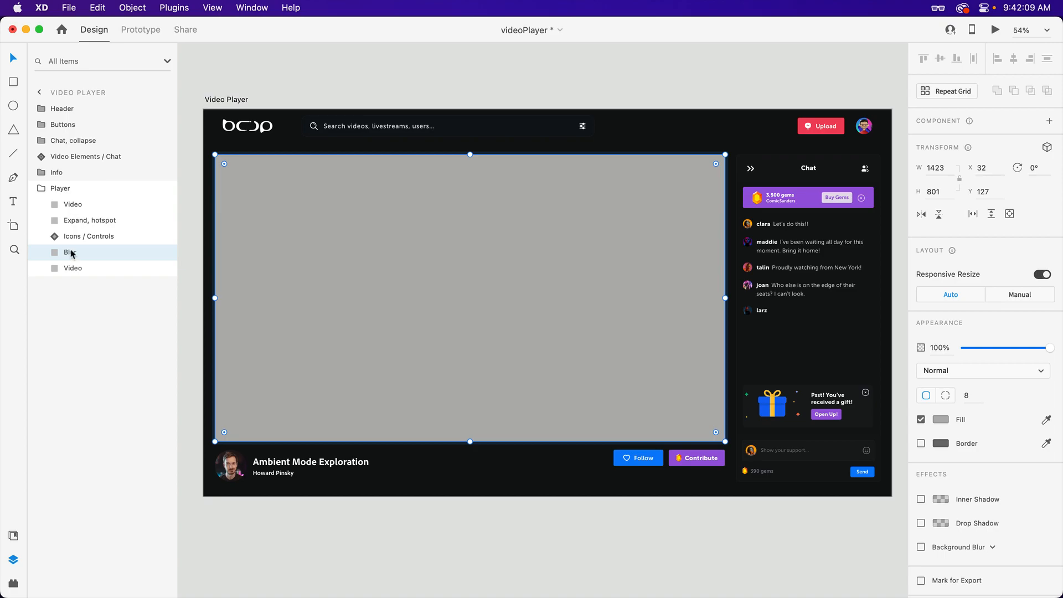
# Step: Duplicate the Blur layer and subtract the smaller Blur shape from the larger one
pyautogui.rightClick(69, 252)
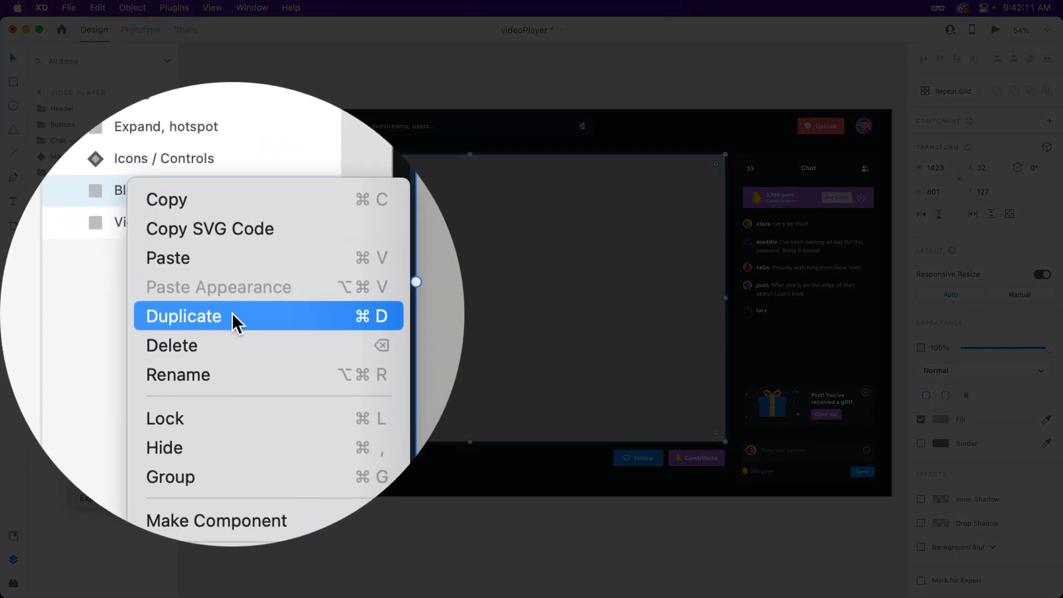
pyautogui.click(184, 316)
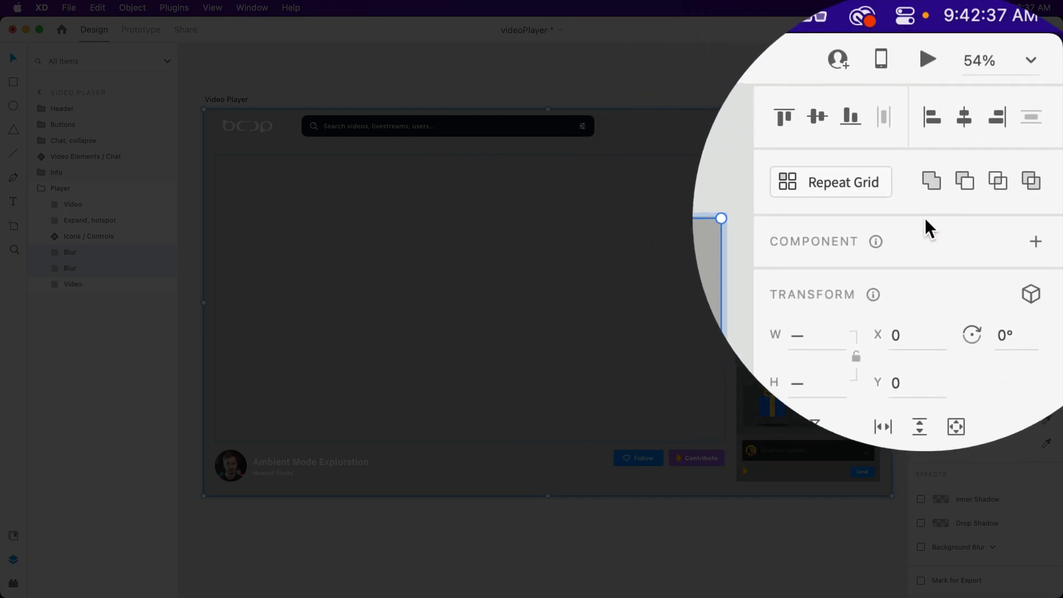
pyautogui.moveTo(964, 181)
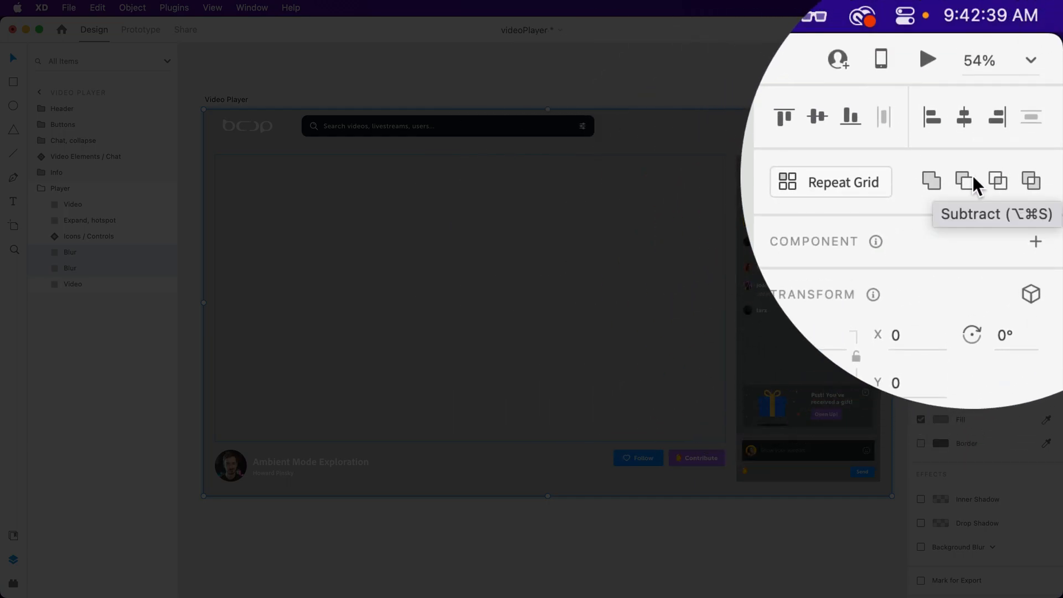
pyautogui.click(963, 182)
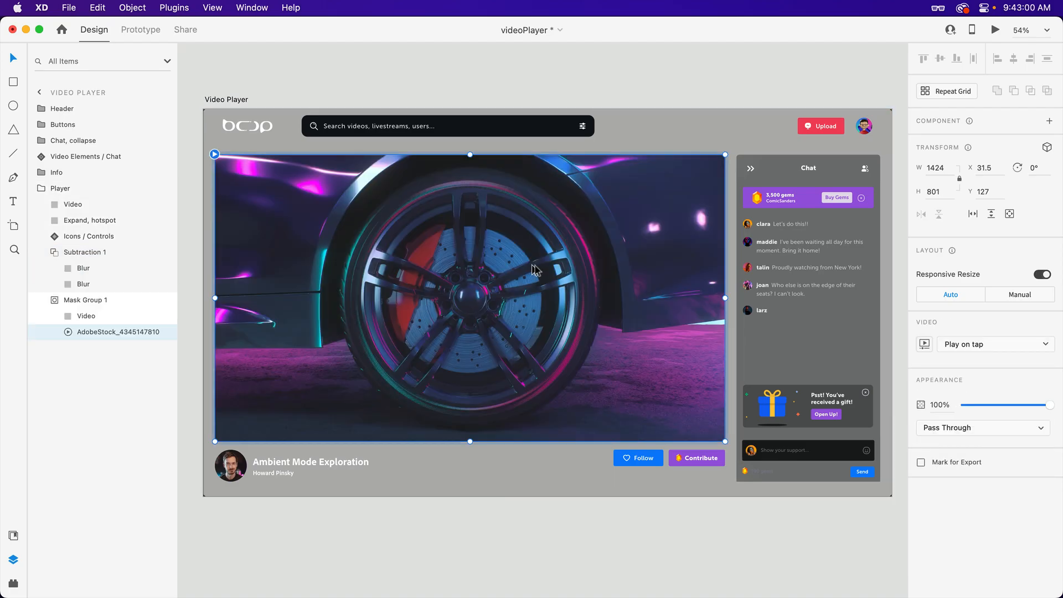
# Step: Set the car-wheel video playback to Play automatically and select the cutout frame layer
pyautogui.click(993, 344)
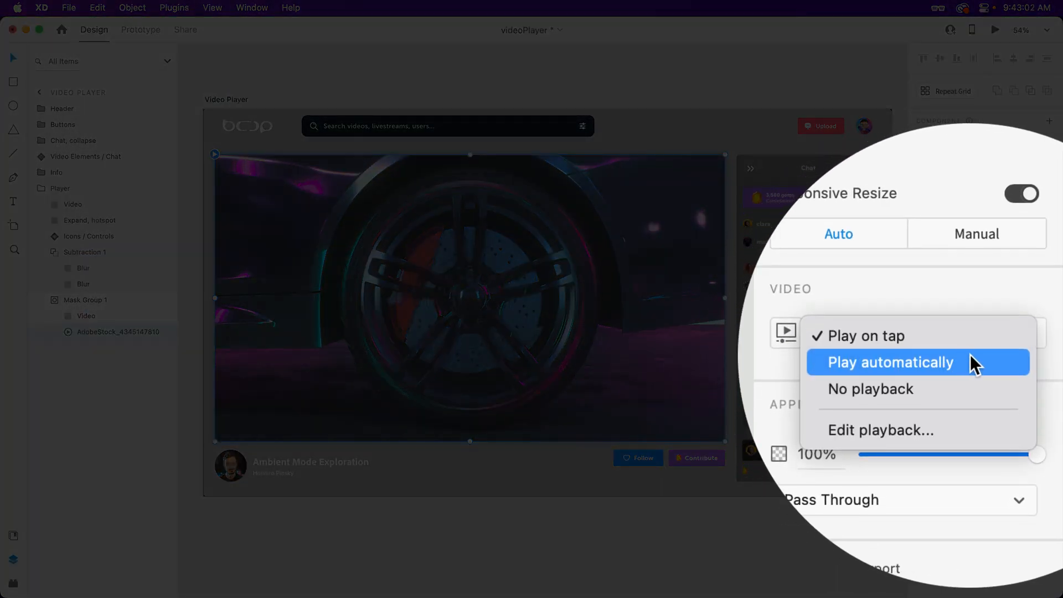
pyautogui.click(889, 361)
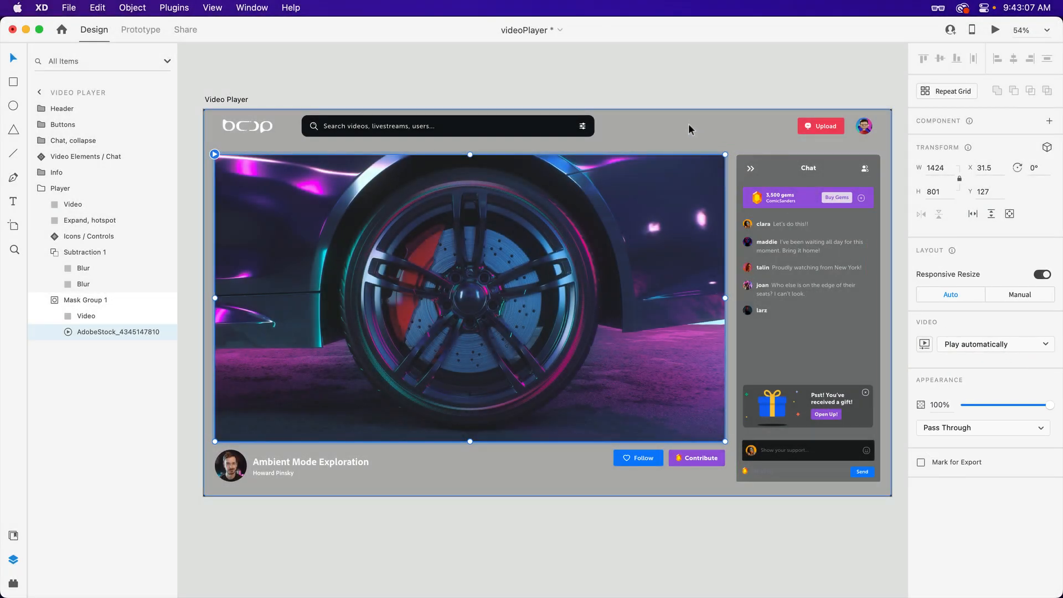
pyautogui.click(84, 252)
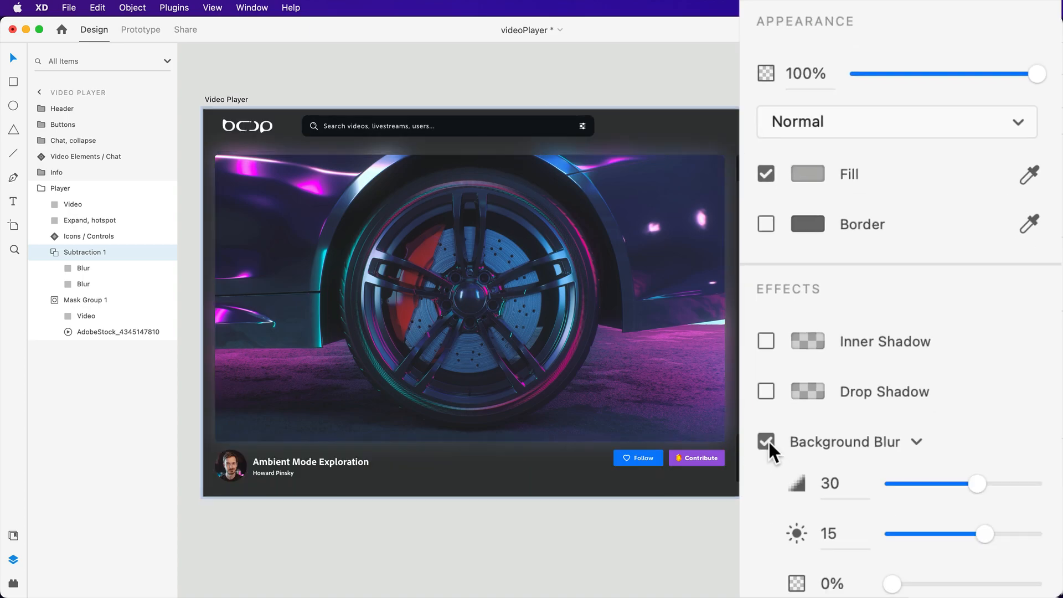
# Step: Set background blur amount to 50 and brightness to -5, then preview the page
pyautogui.scroll(-3)
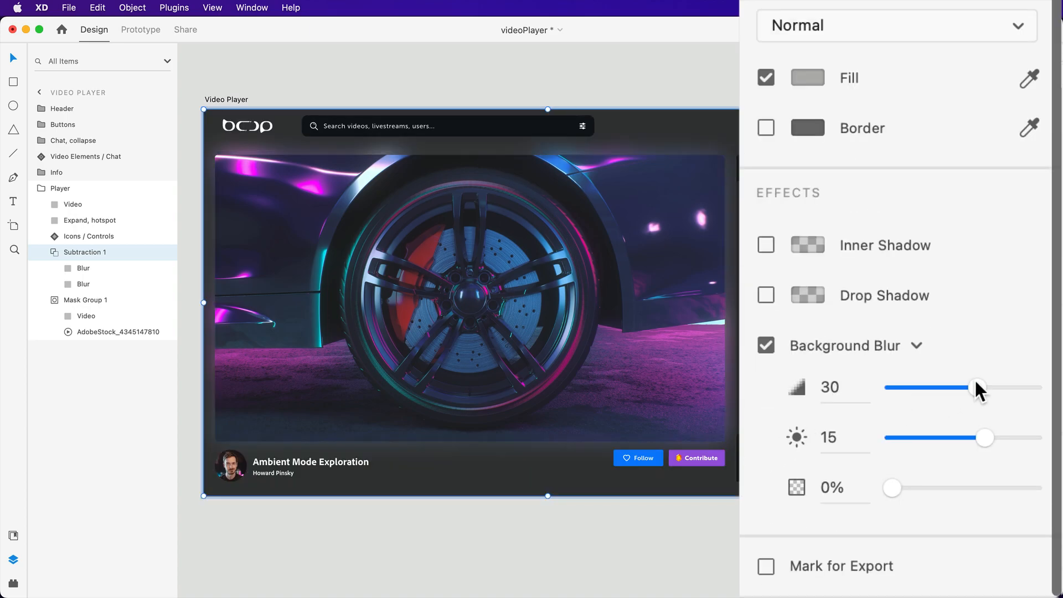
pyautogui.moveTo(977, 387); pyautogui.dragTo(1034, 387)
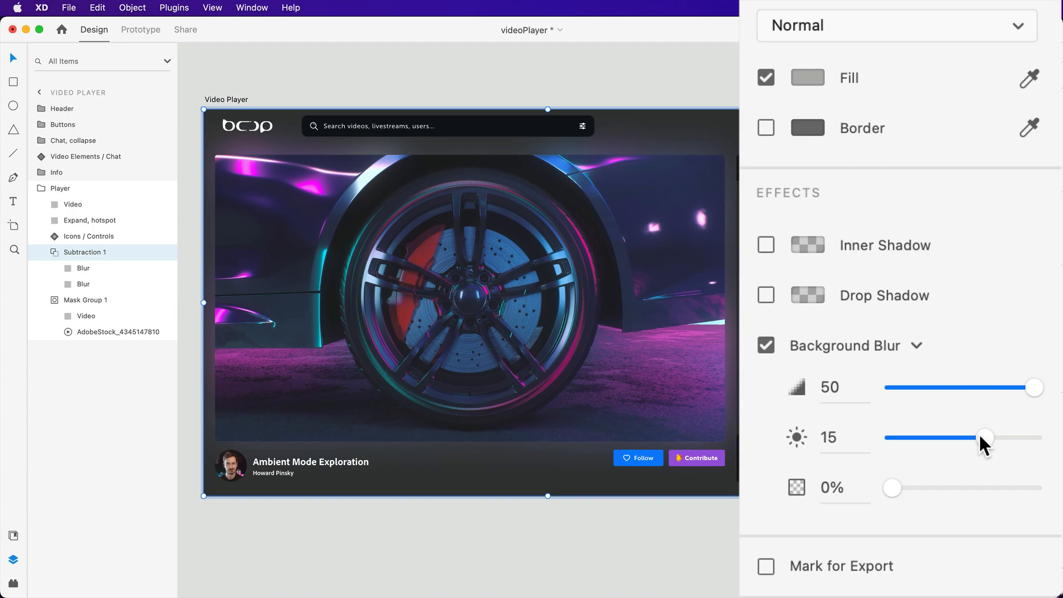
pyautogui.moveTo(986, 438); pyautogui.dragTo(949, 437)
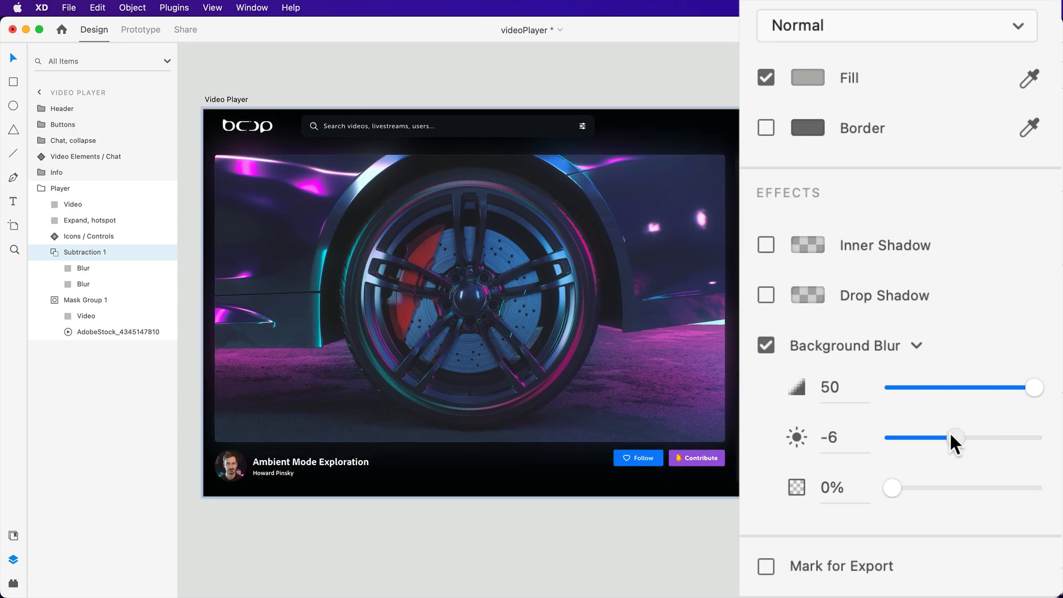
pyautogui.moveTo(949, 438); pyautogui.dragTo(960, 438)
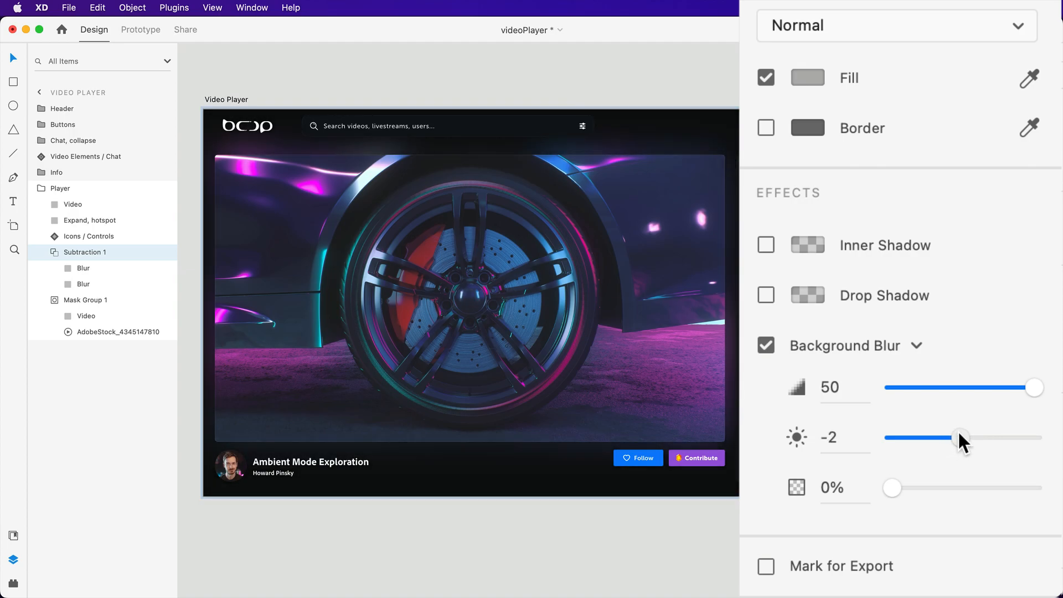
pyautogui.moveTo(966, 437); pyautogui.dragTo(955, 439)
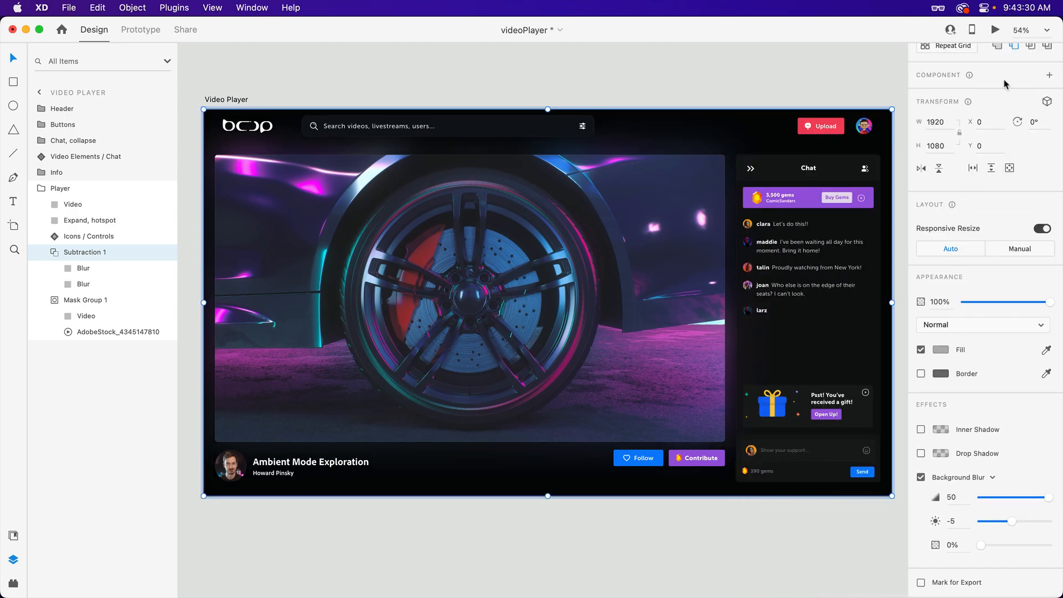
pyautogui.click(995, 29)
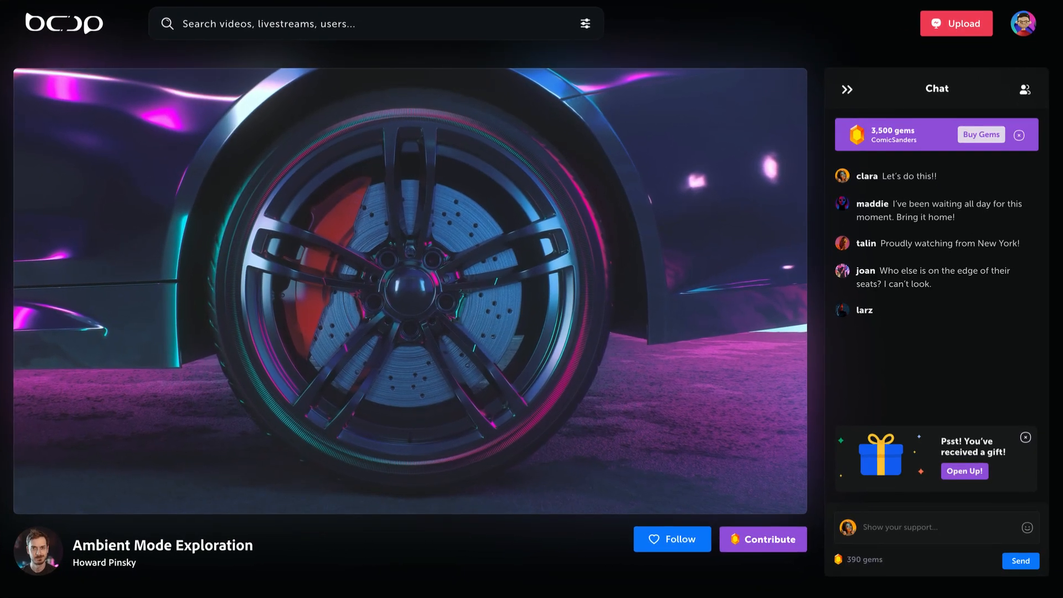